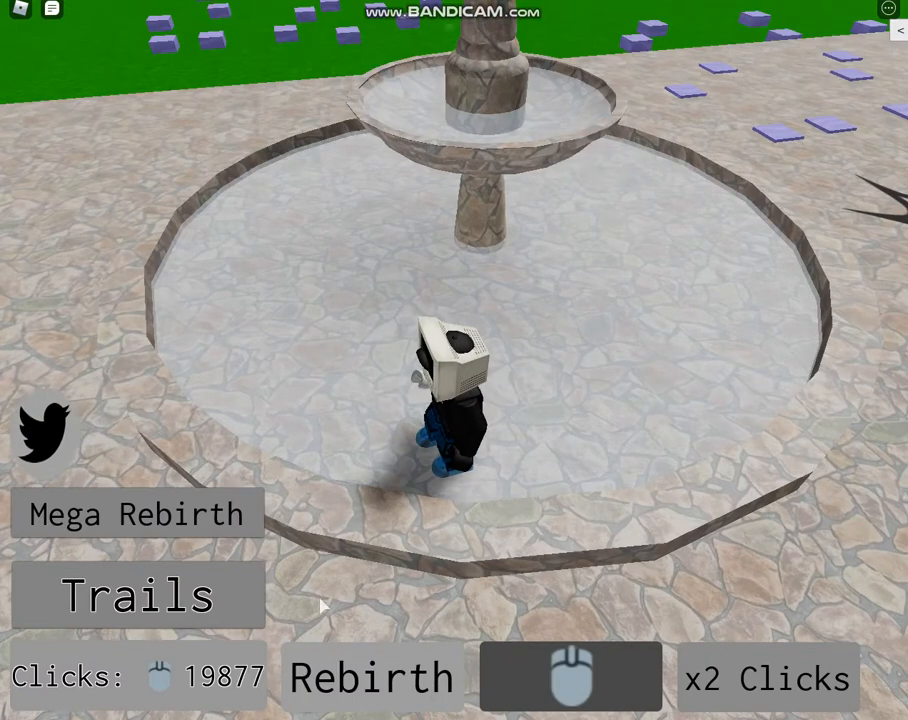
Step: View the Mega Rebirth offer and close it again
left_click(136, 513)
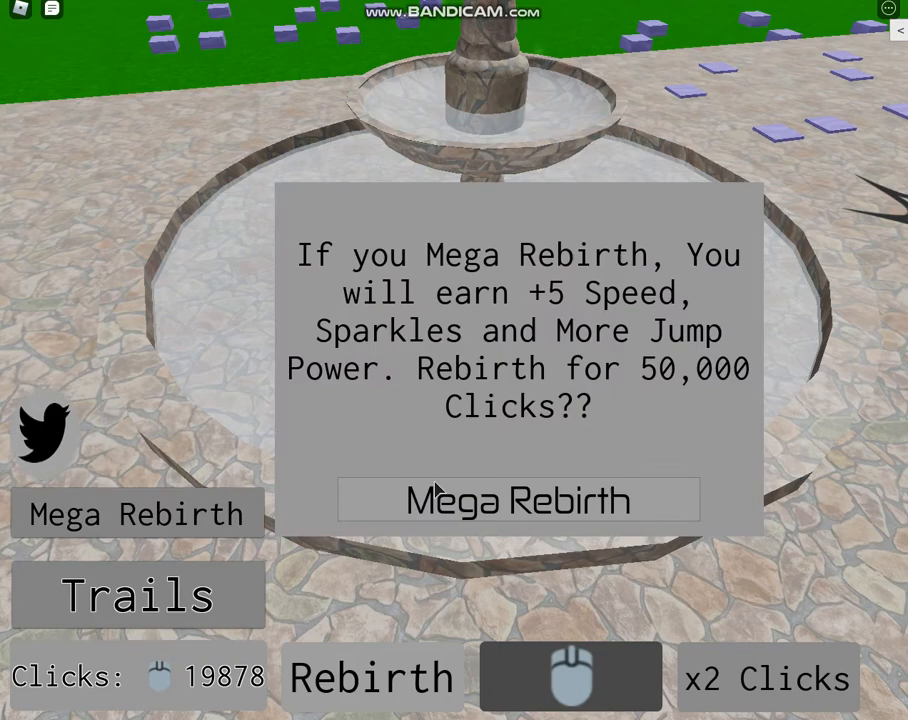
left_click(518, 500)
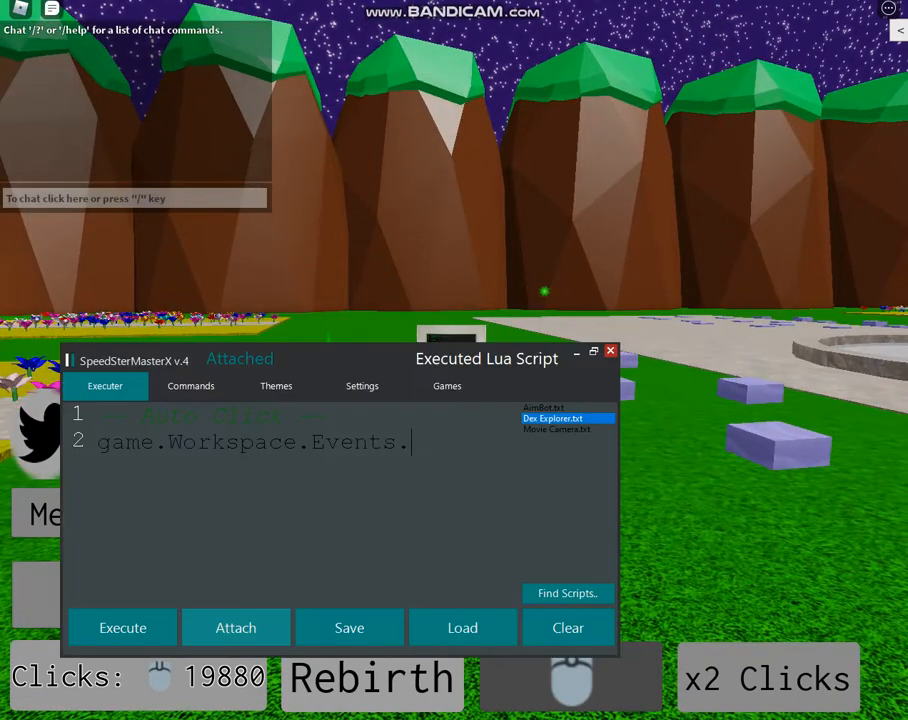
Step: Launch Dex Explorer and begin line 2 of the script with game.Workspa…
left_click(567, 627)
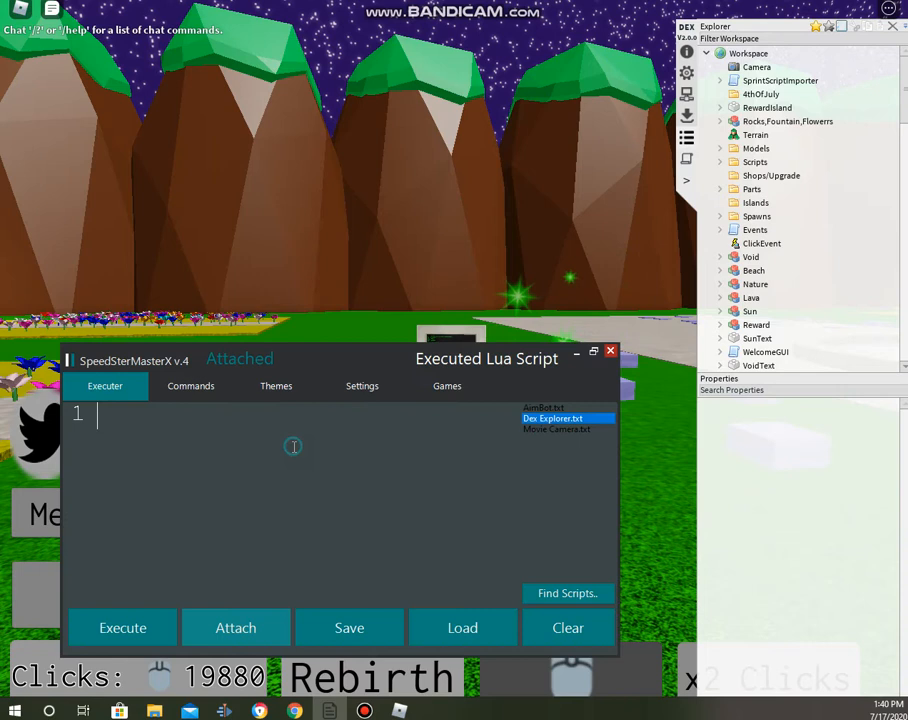
type("game")
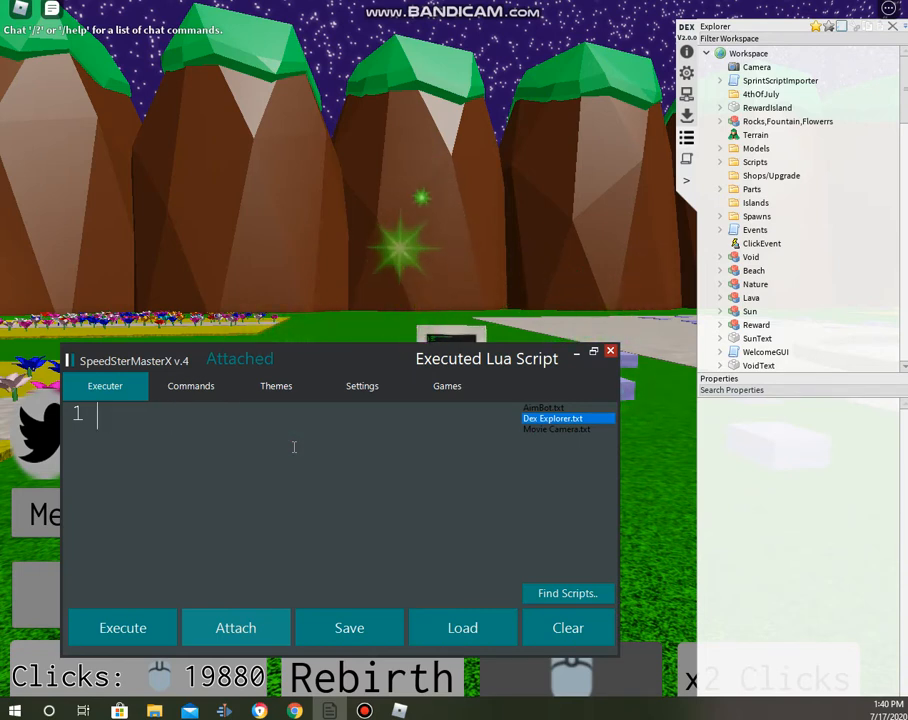
type("g")
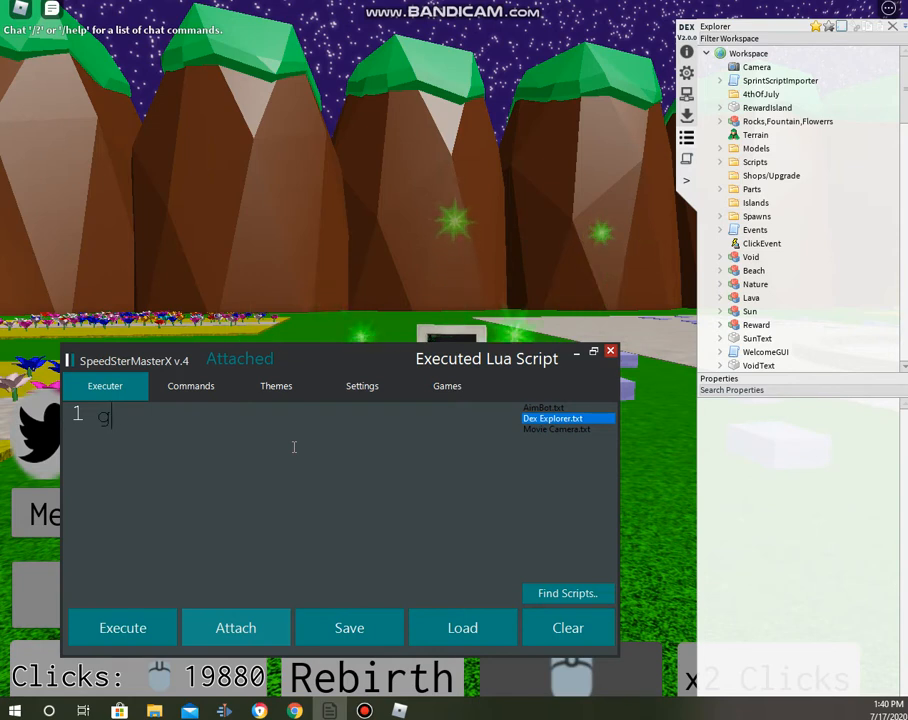
key("backspace")
type("-- Auto")
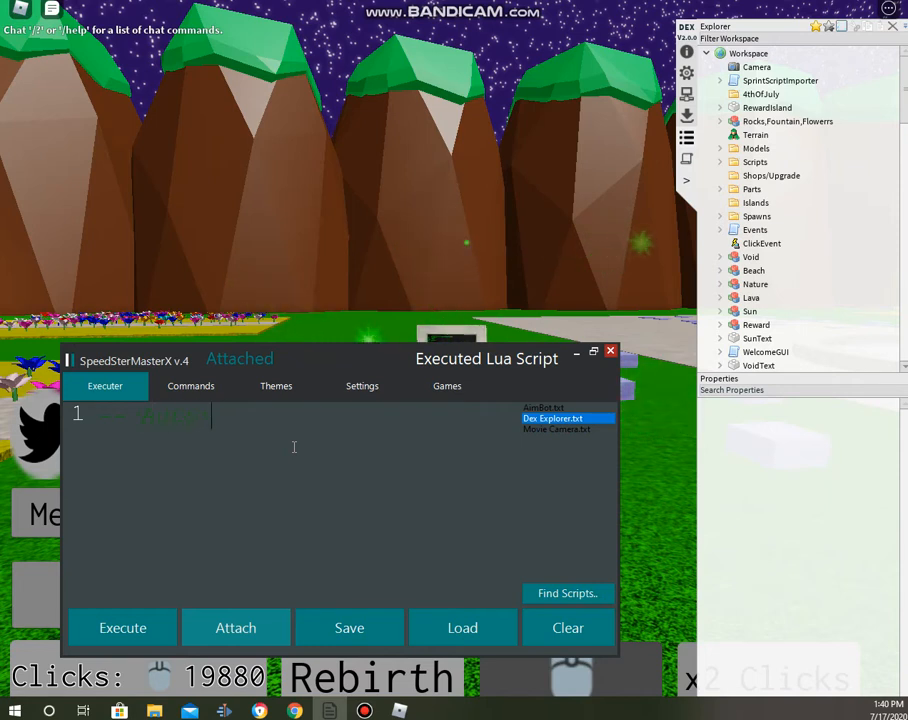
type("g")
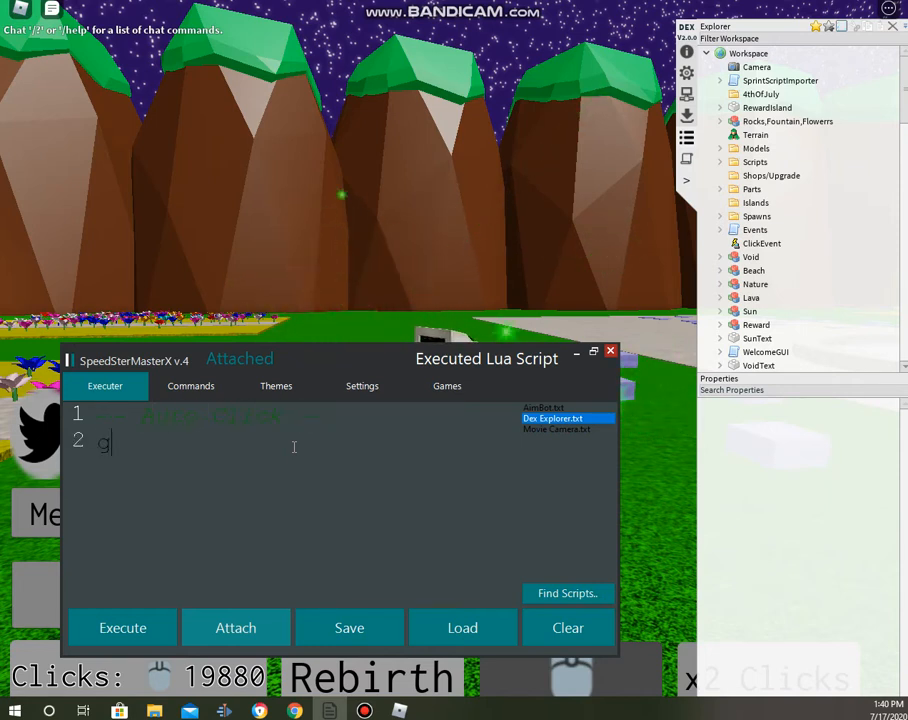
type("ame.Workspa")
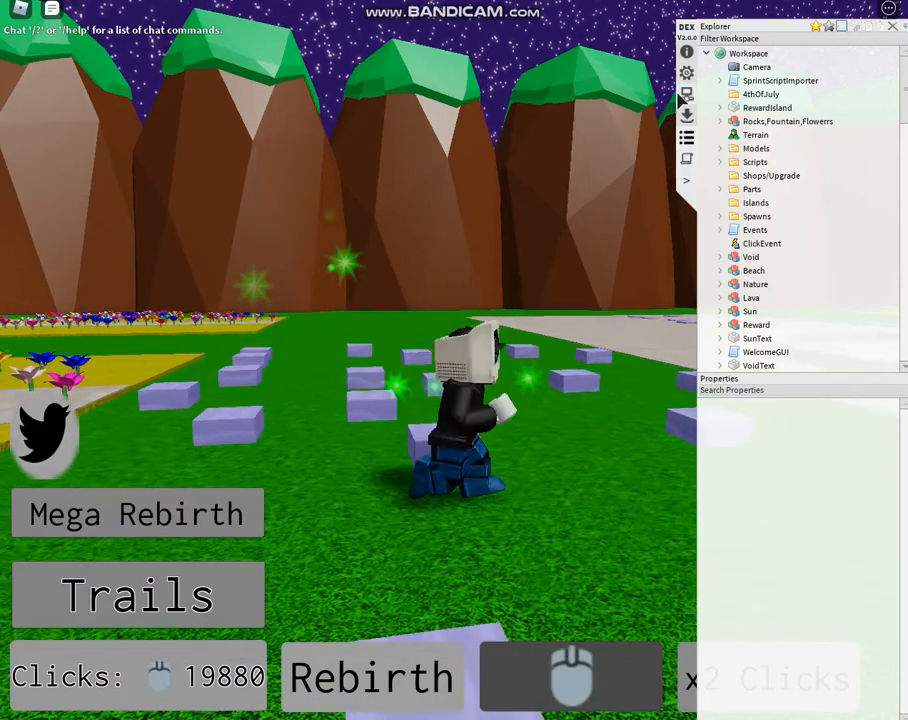
Step: Expand the Events folder and extend line 2 to game.Workspace.Events.AddPoints
left_click(755, 229)
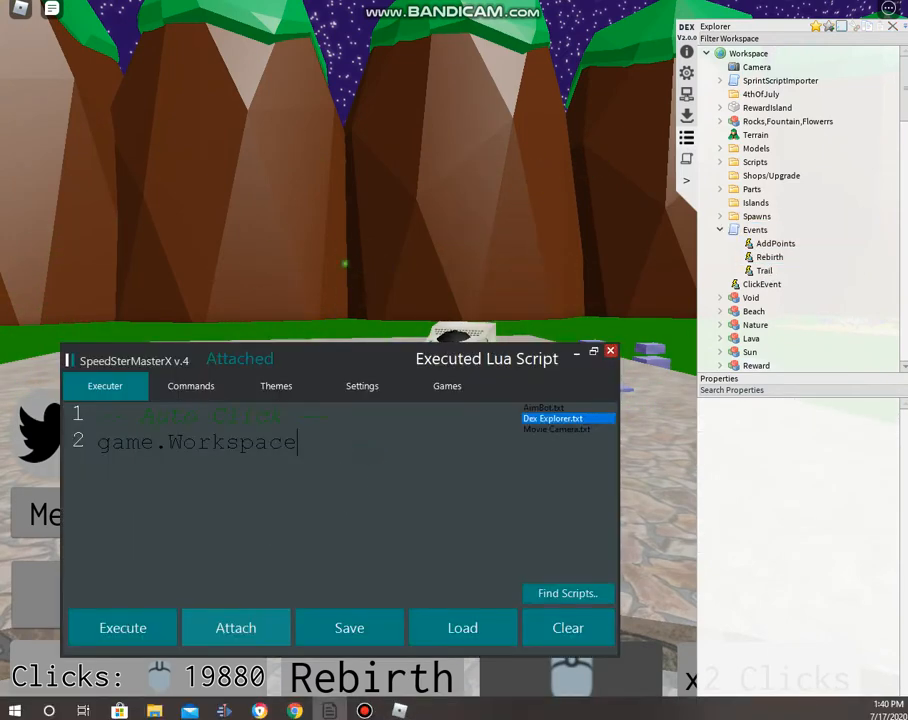
type(".")
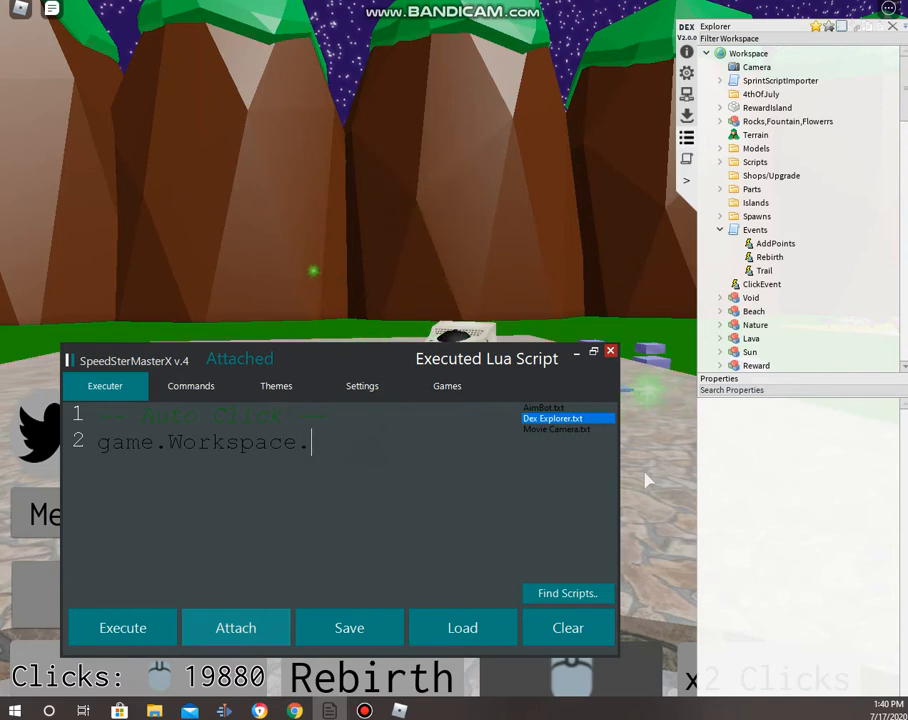
type("Events")
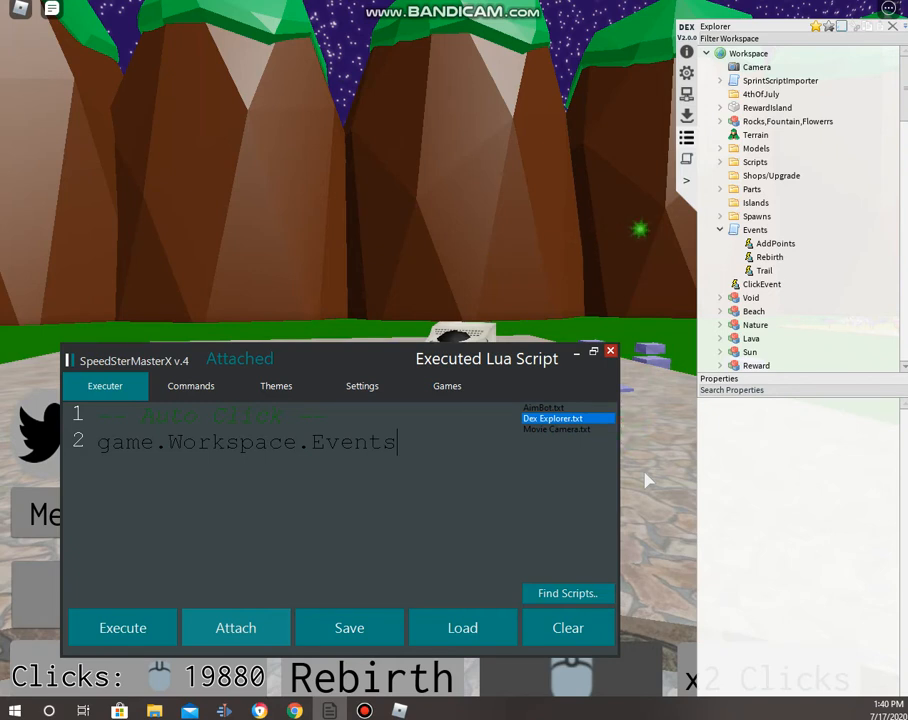
type(".")
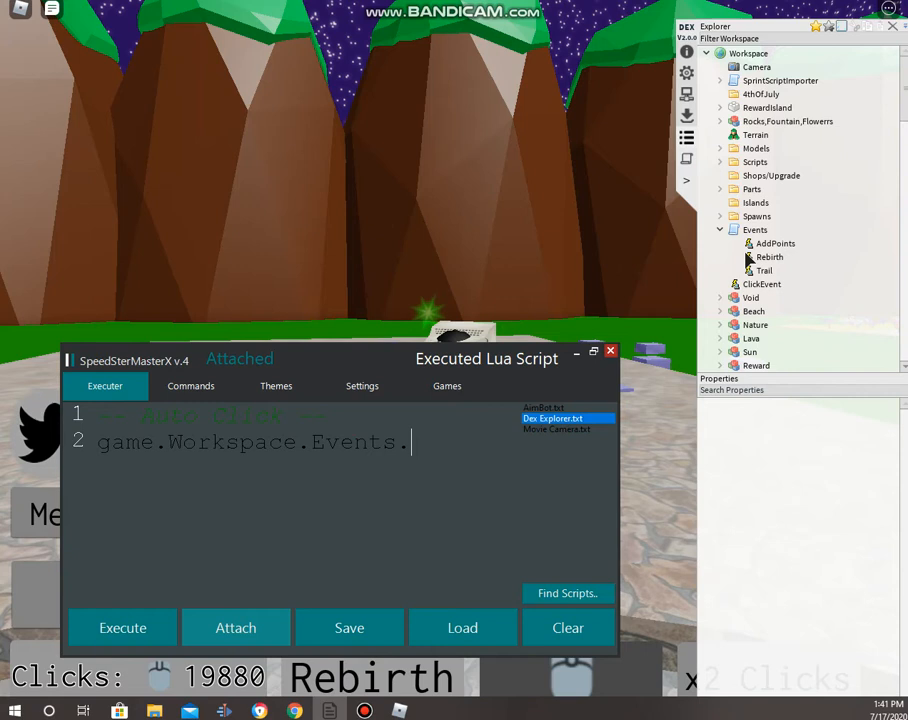
type("AddPoint")
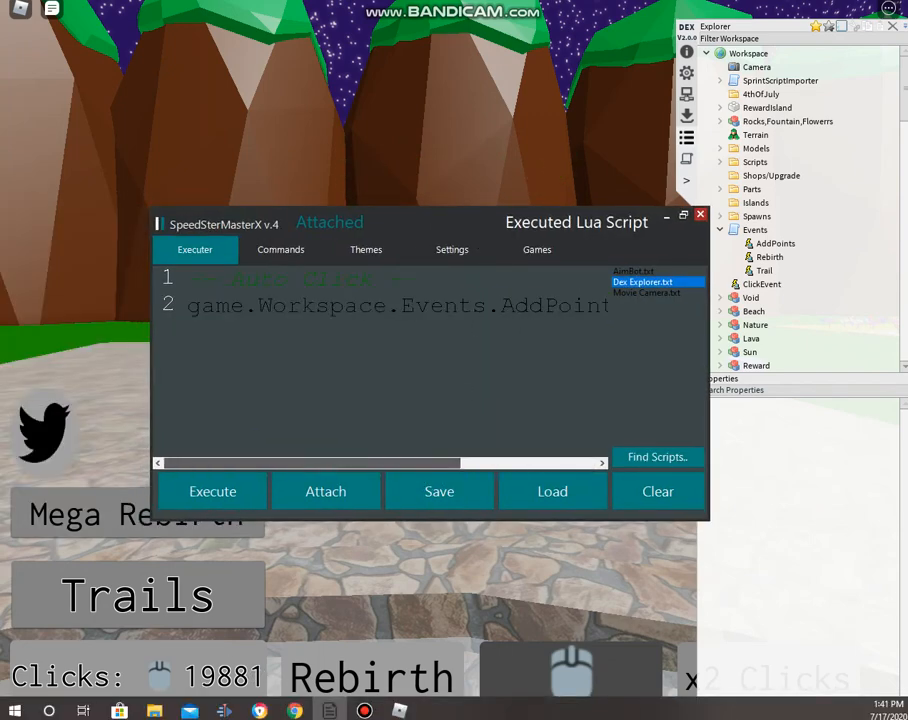
Step: Select the AddPoints FireServer line and add a wait() line after it for repetition
double_click(214, 306)
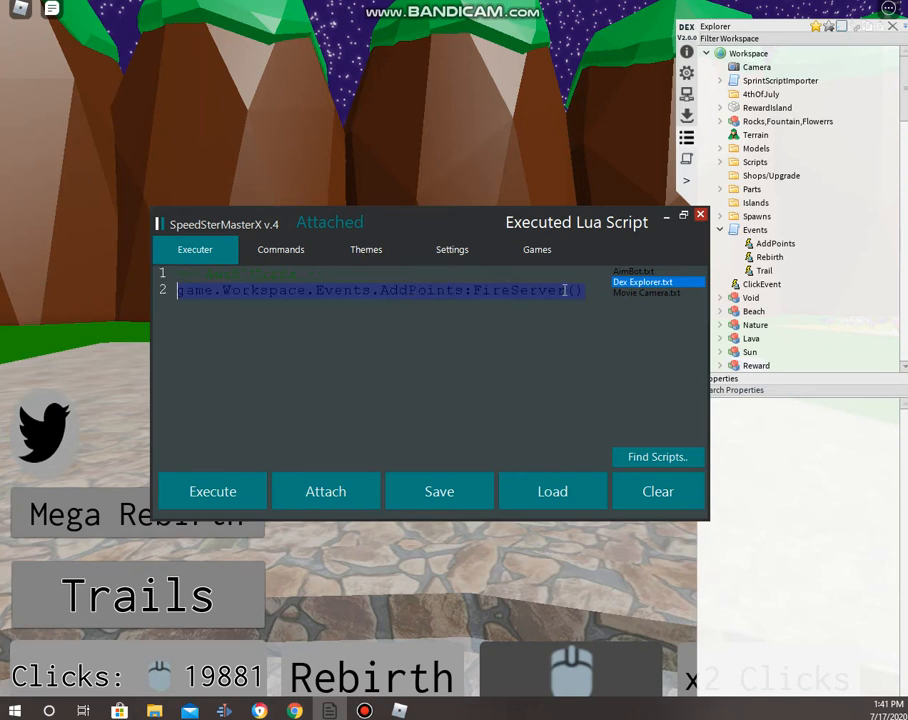
type("wait()")
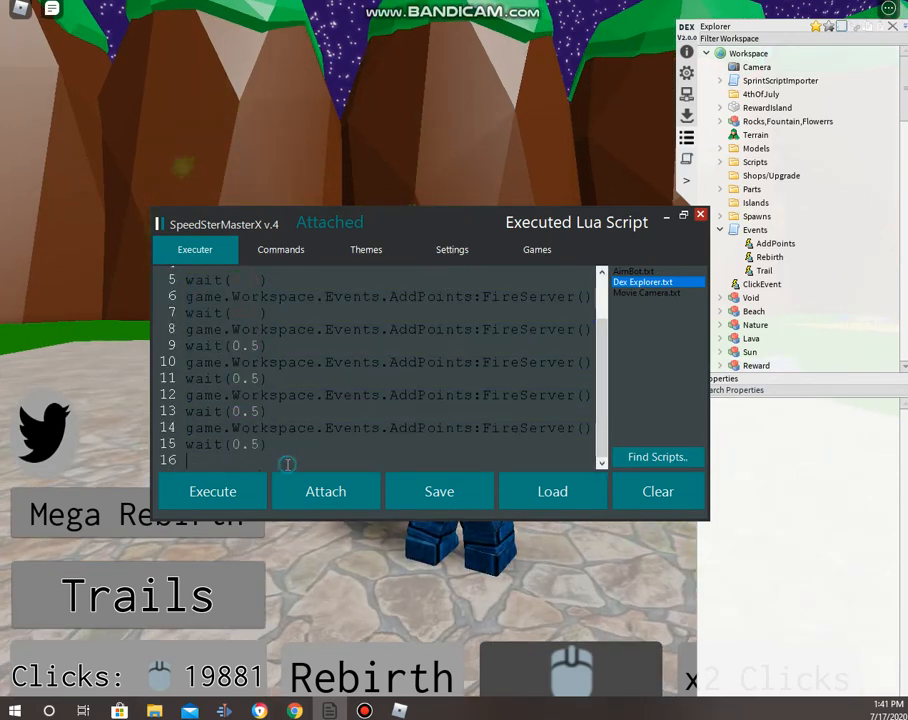
scroll("down", 3)
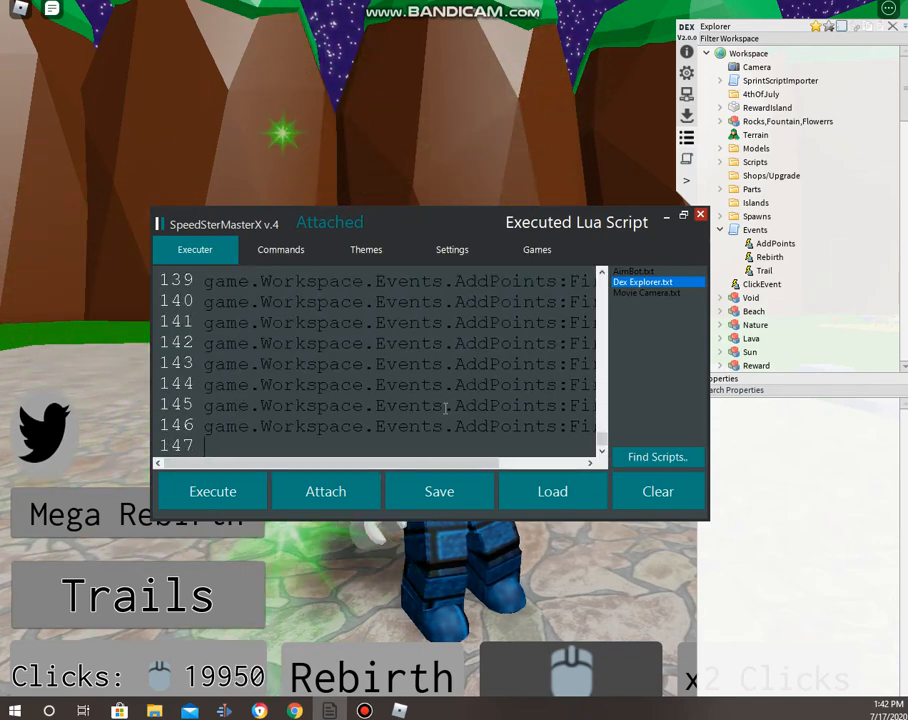
Step: End the script with a final wait(0.5) line and hide the executor window
left_click(212, 491)
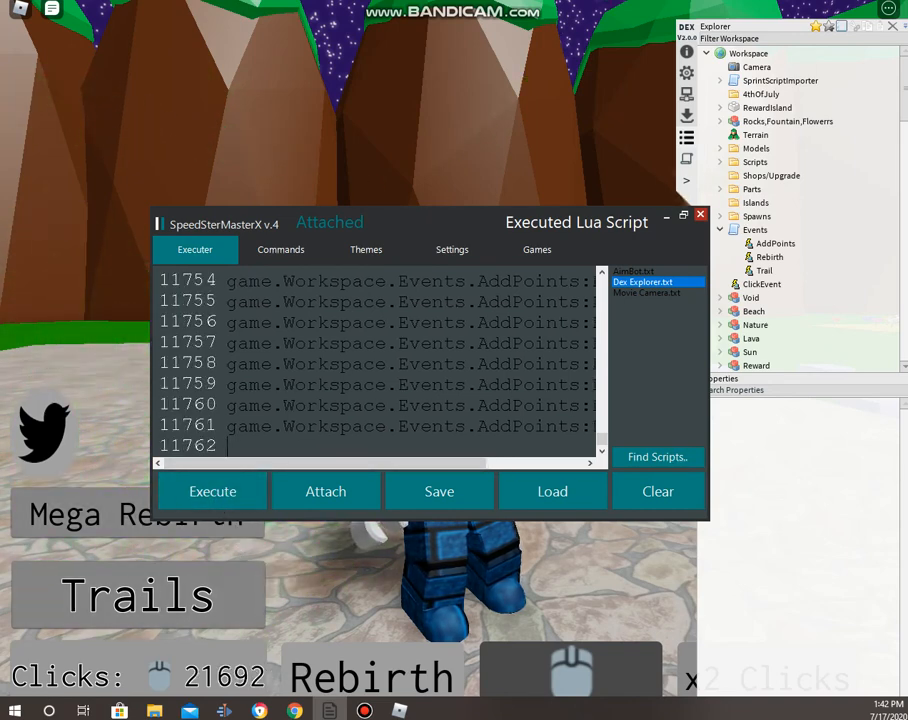
type("w")
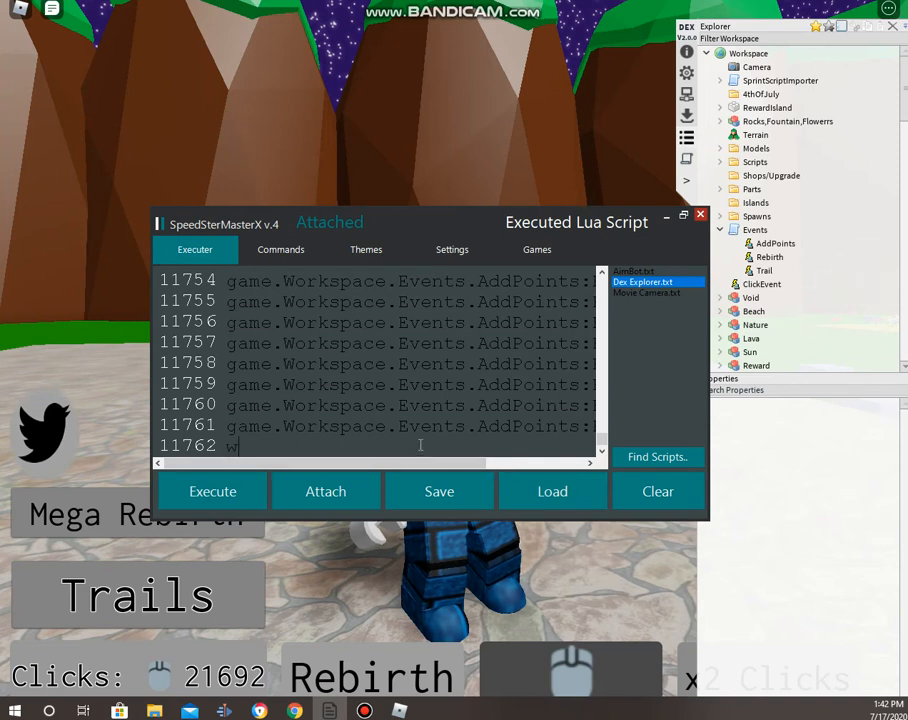
type("ait(050)")
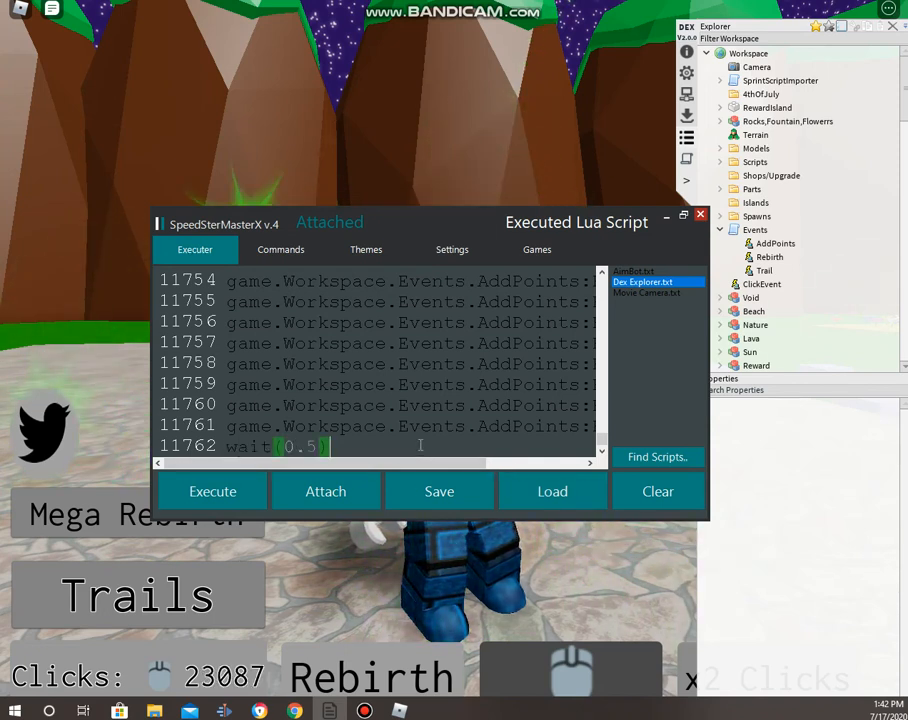
left_click(700, 214)
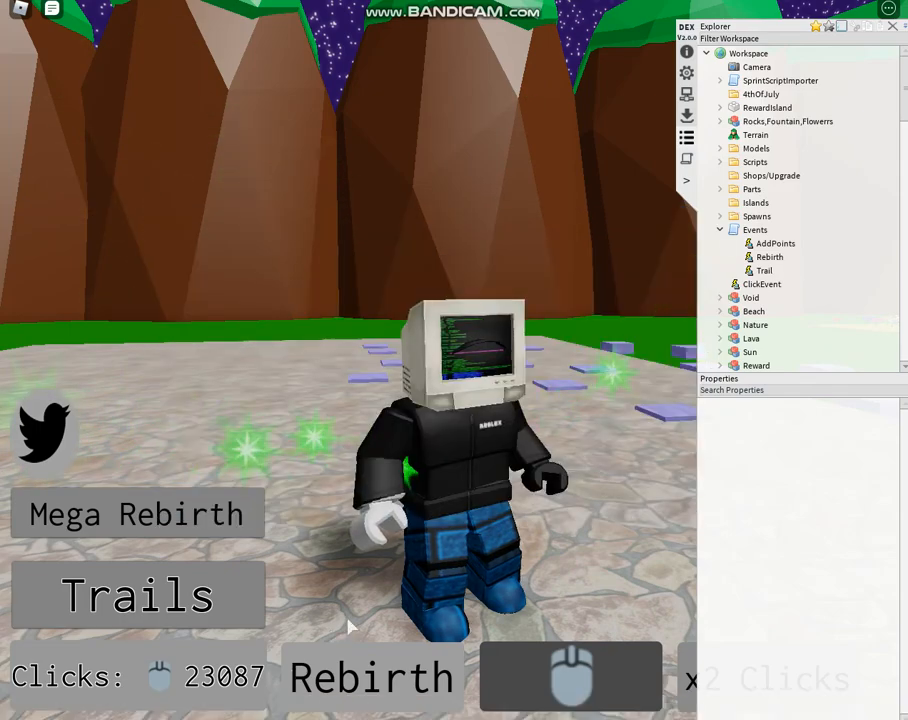